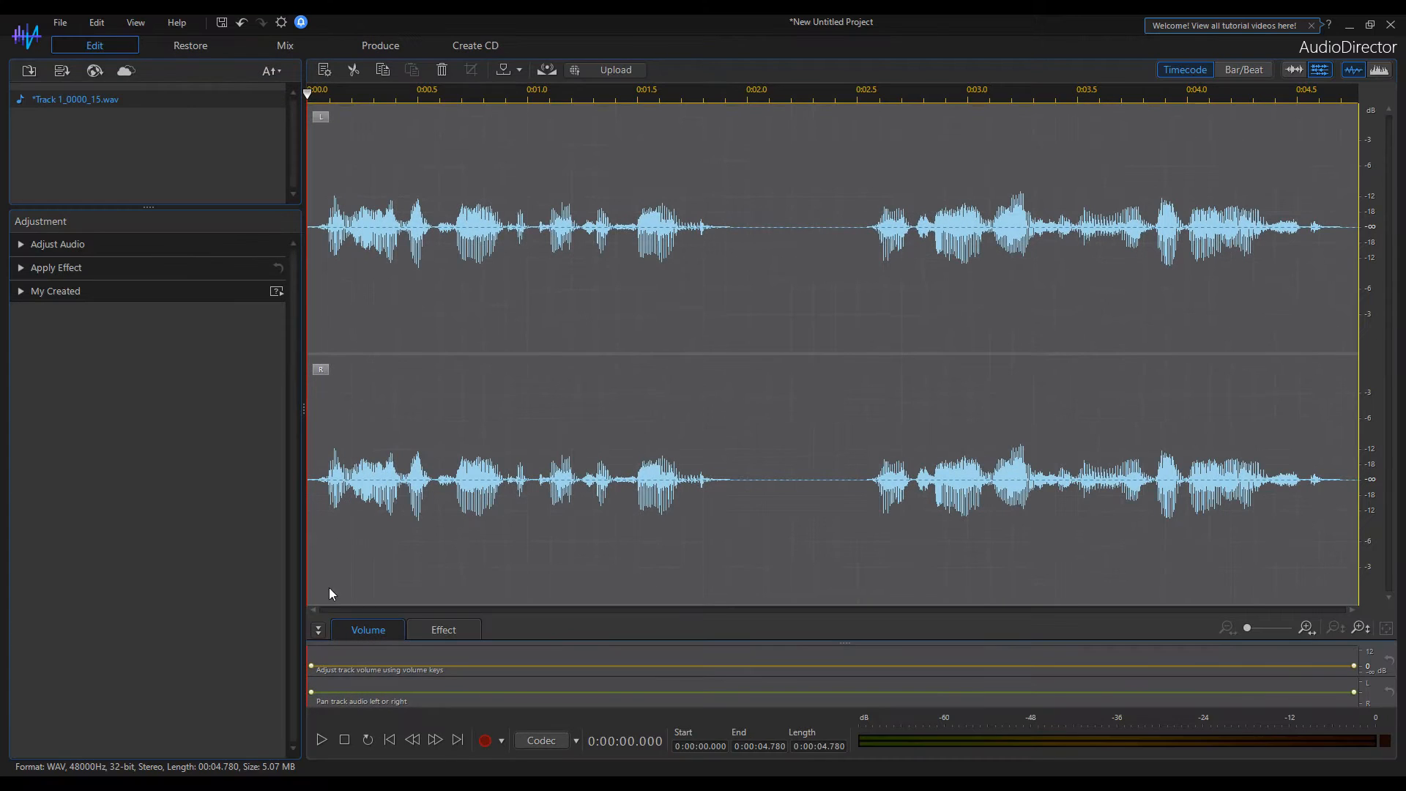
Step: Play the speech clip, bring up the Reverse tool and briefly preview it on the 2.8–3.8 s stretch
left_click(321, 738)
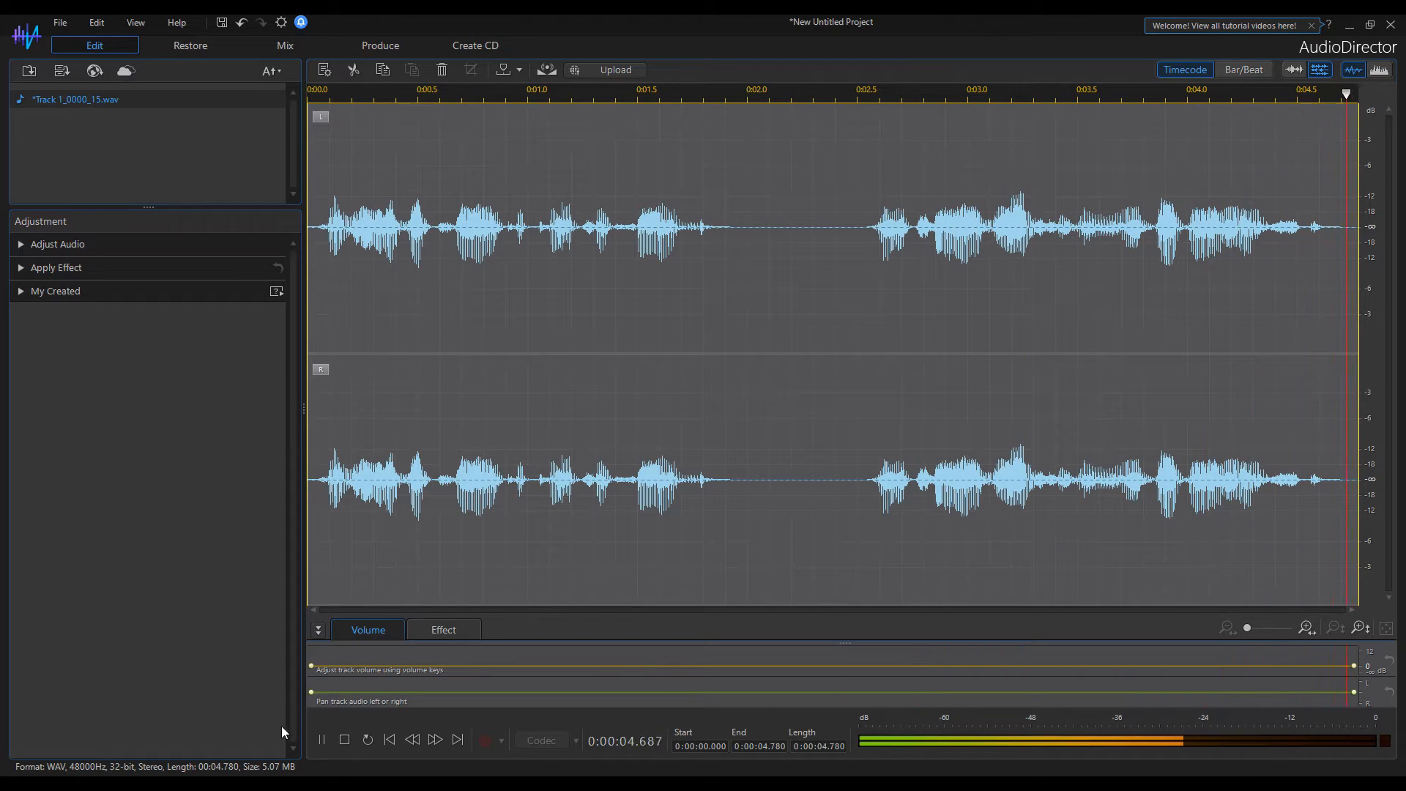
left_click(344, 739)
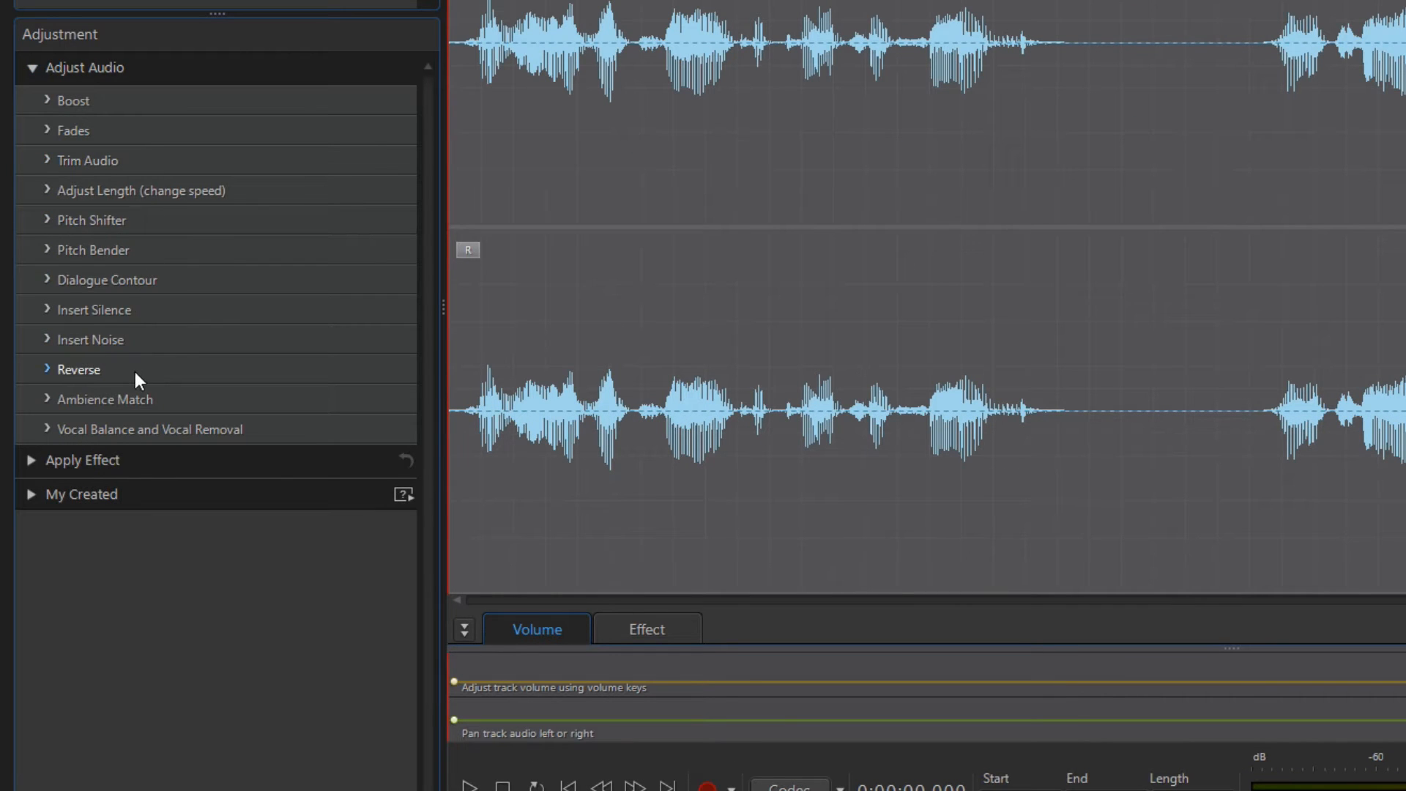
left_click(80, 370)
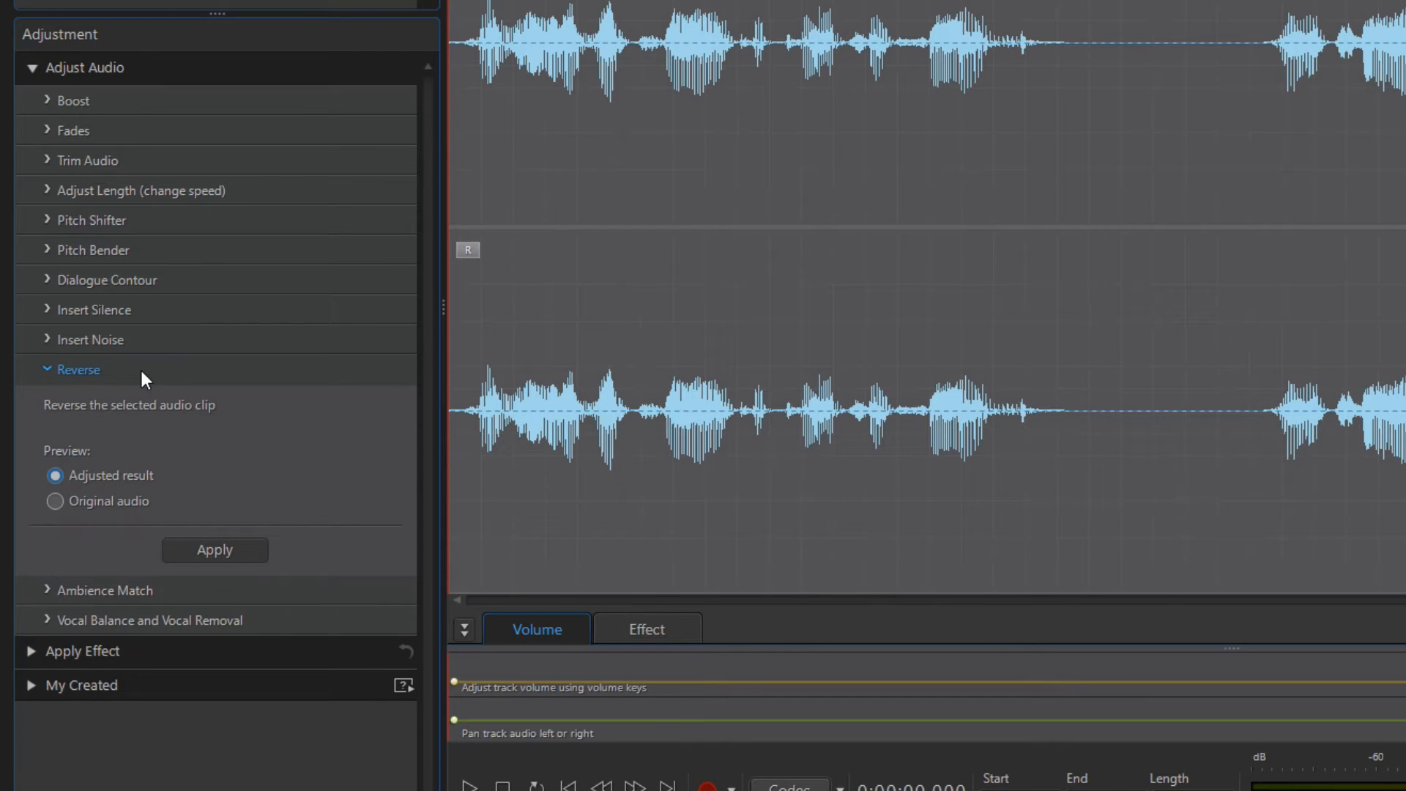
mouse_move(164, 405)
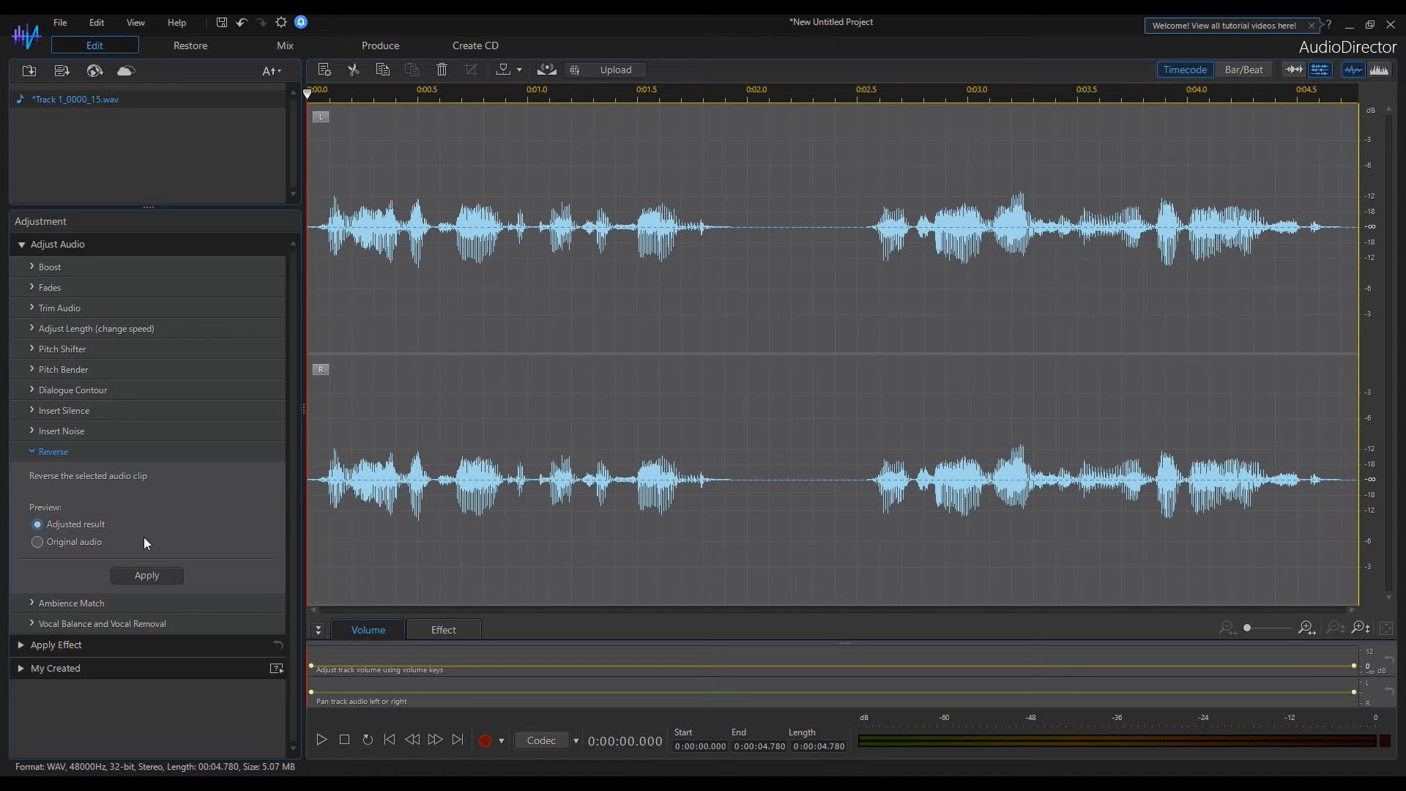
mouse_move(214, 582)
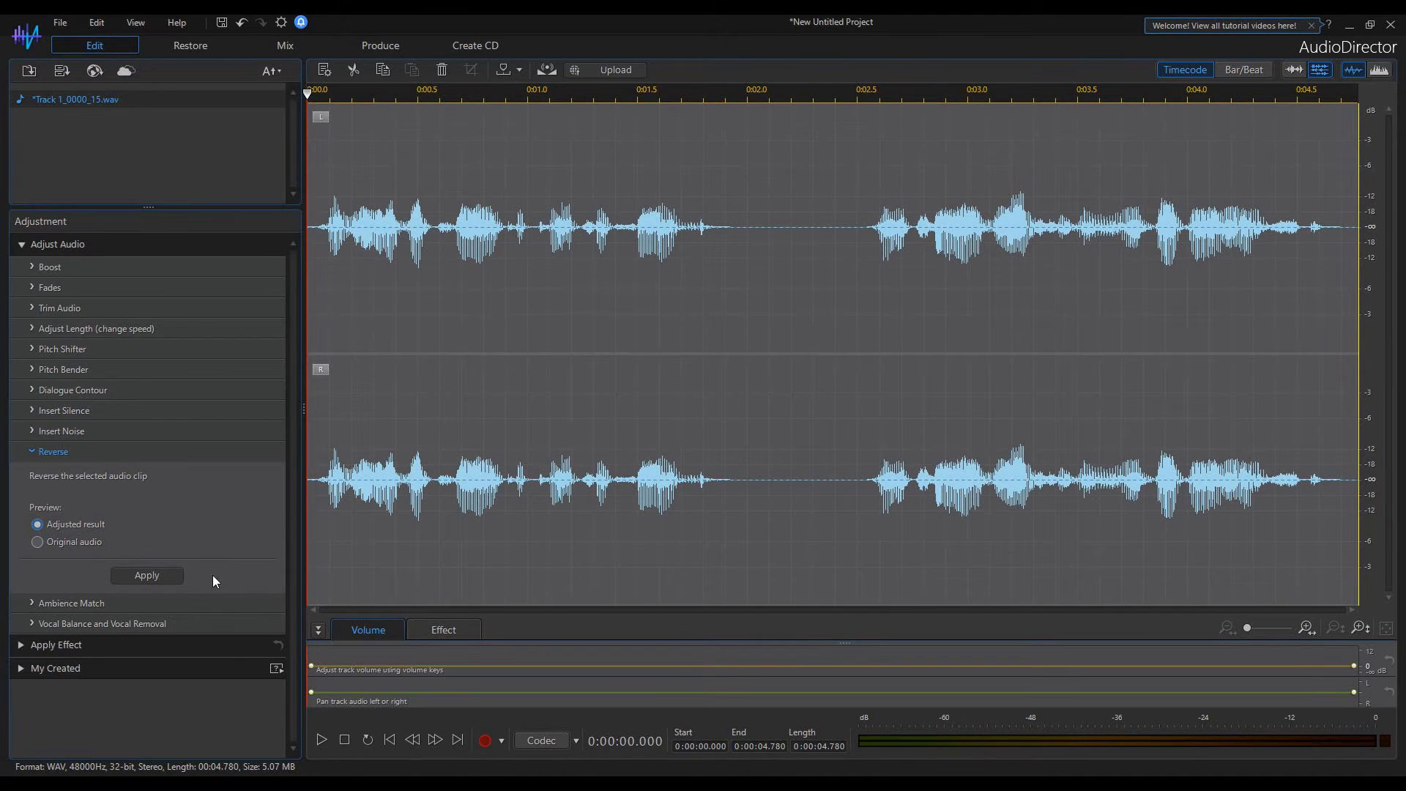
left_click(321, 738)
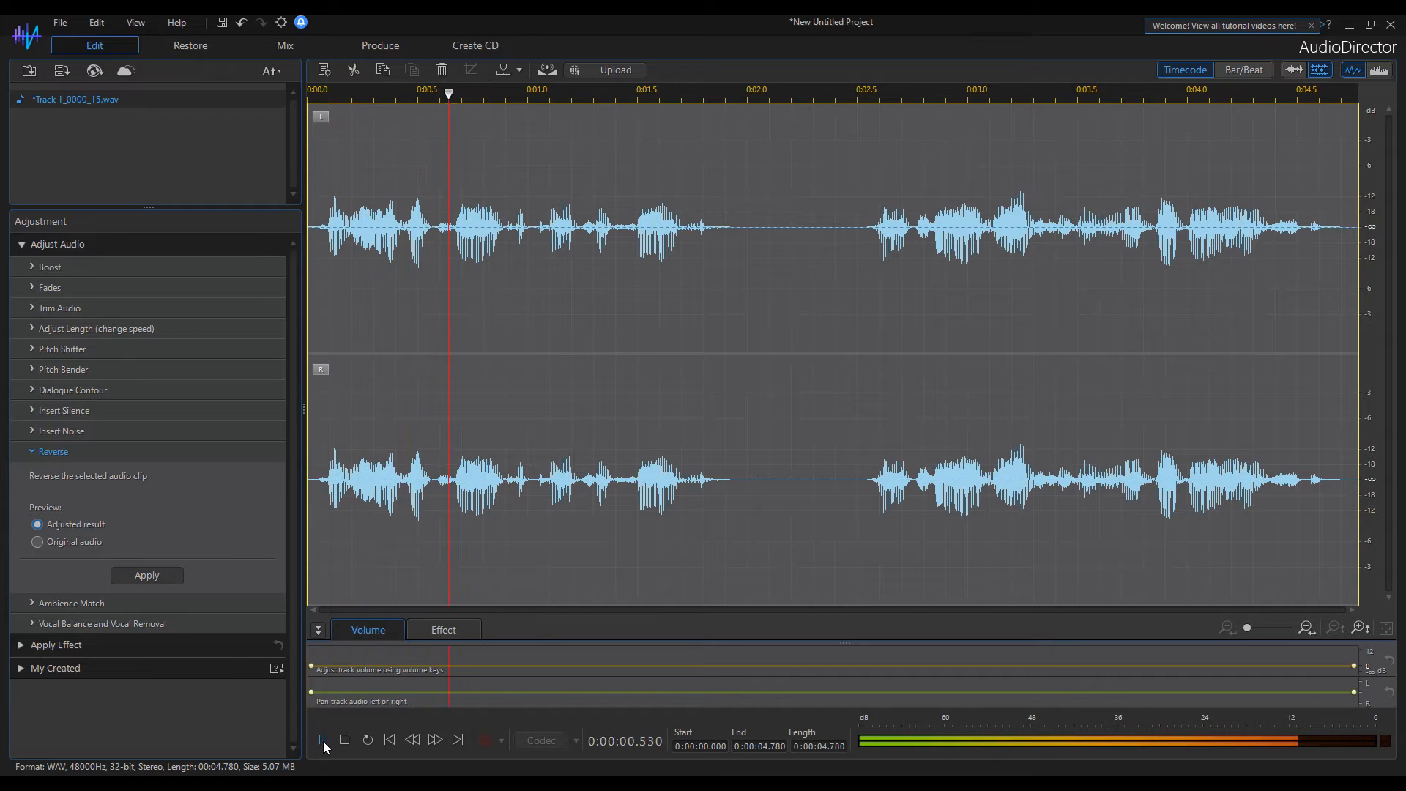
left_click(323, 738)
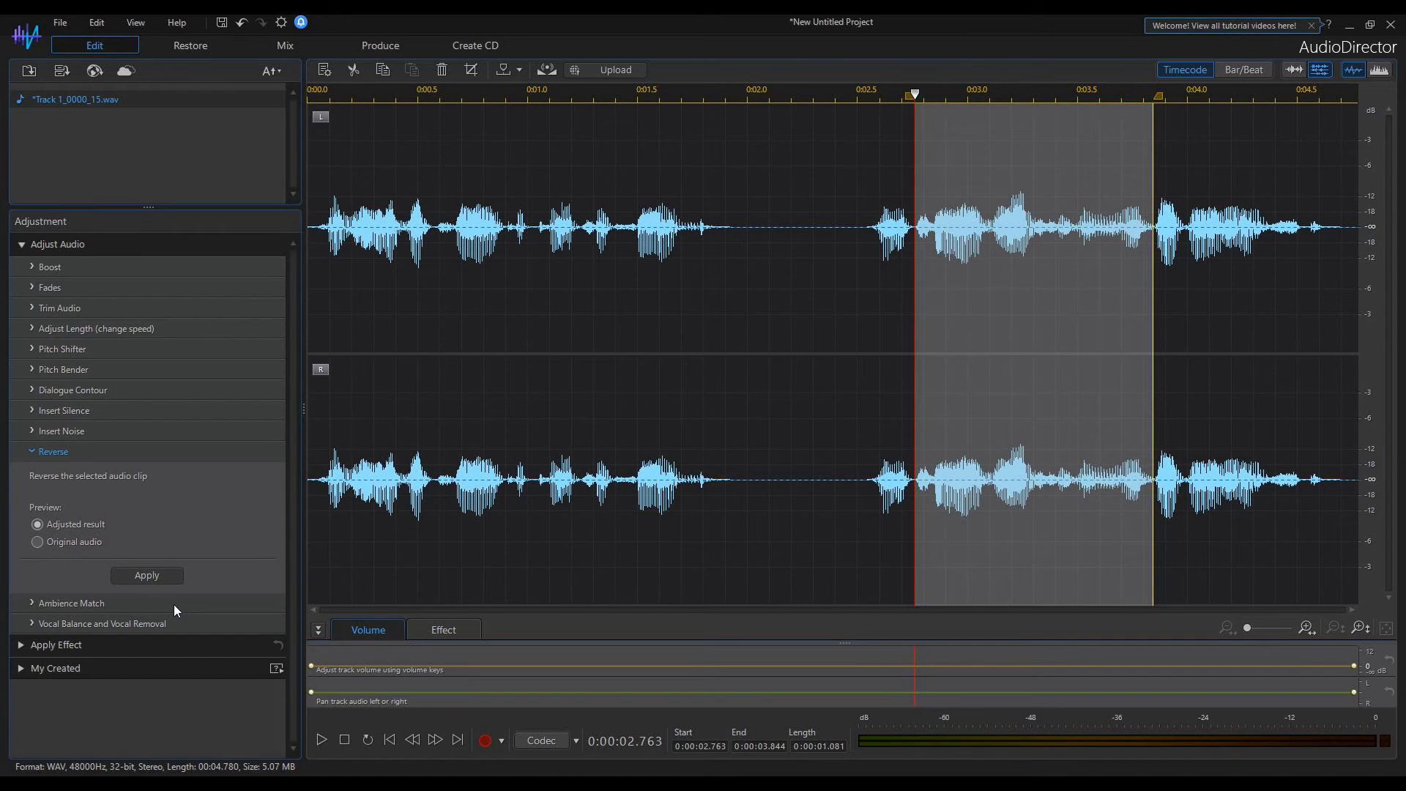
left_click(38, 545)
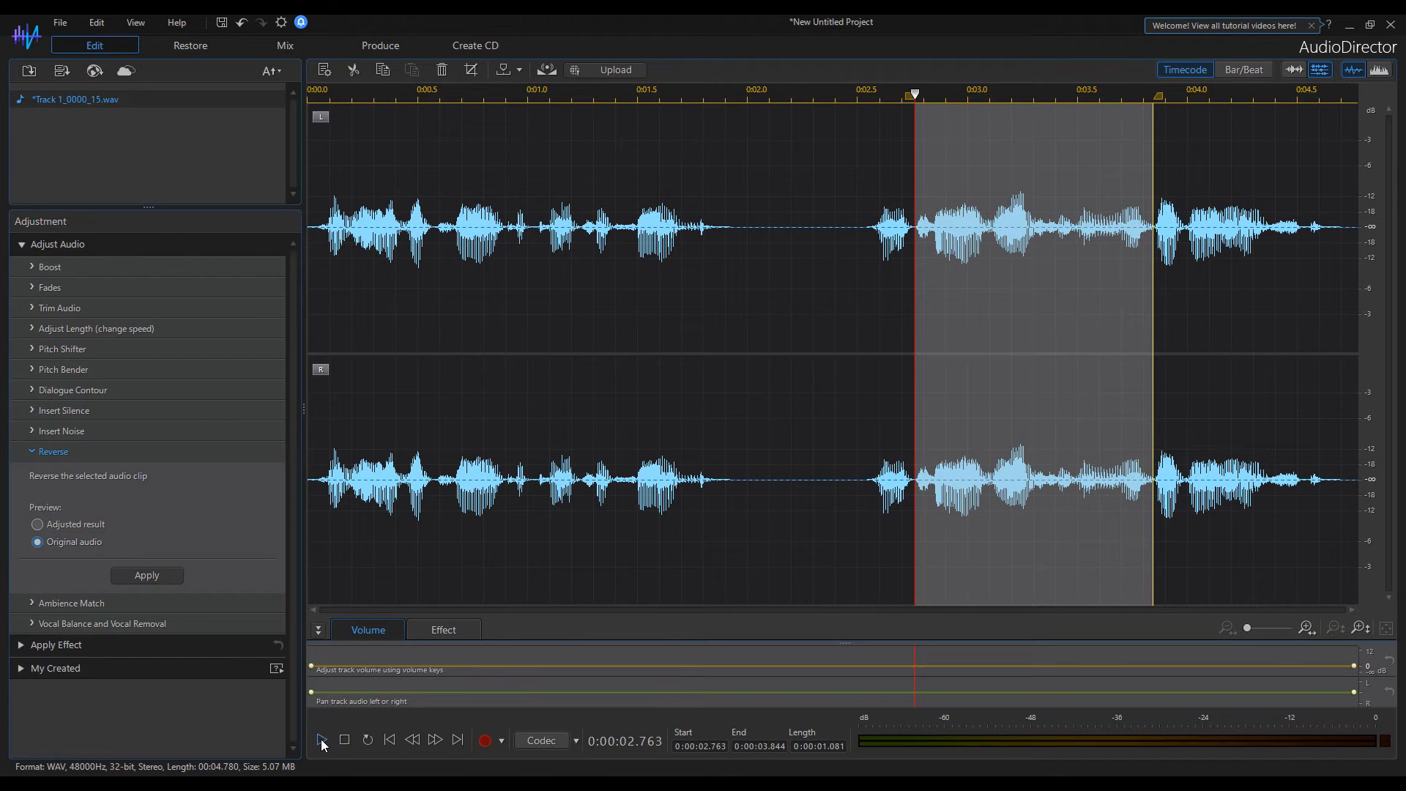
mouse_move(198, 658)
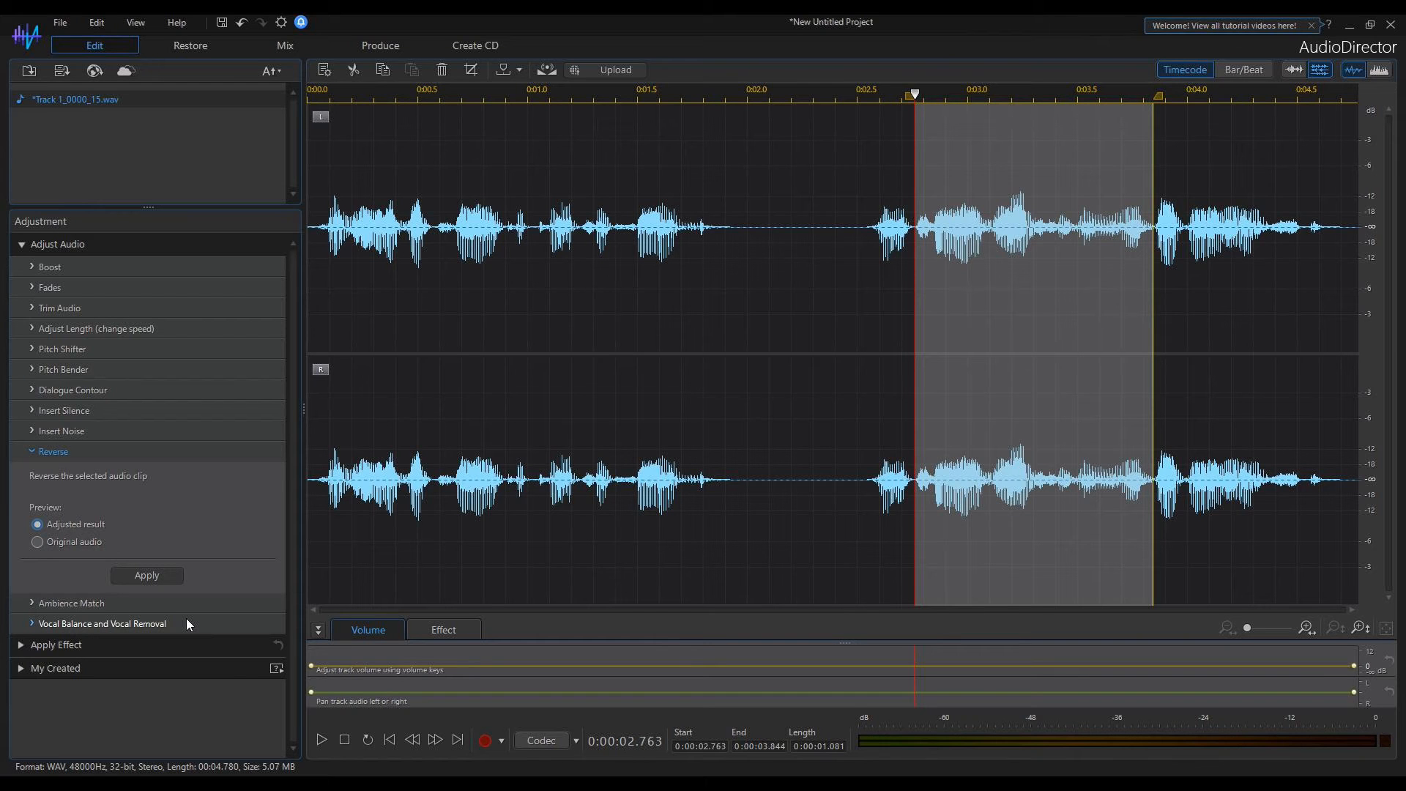
left_click(38, 542)
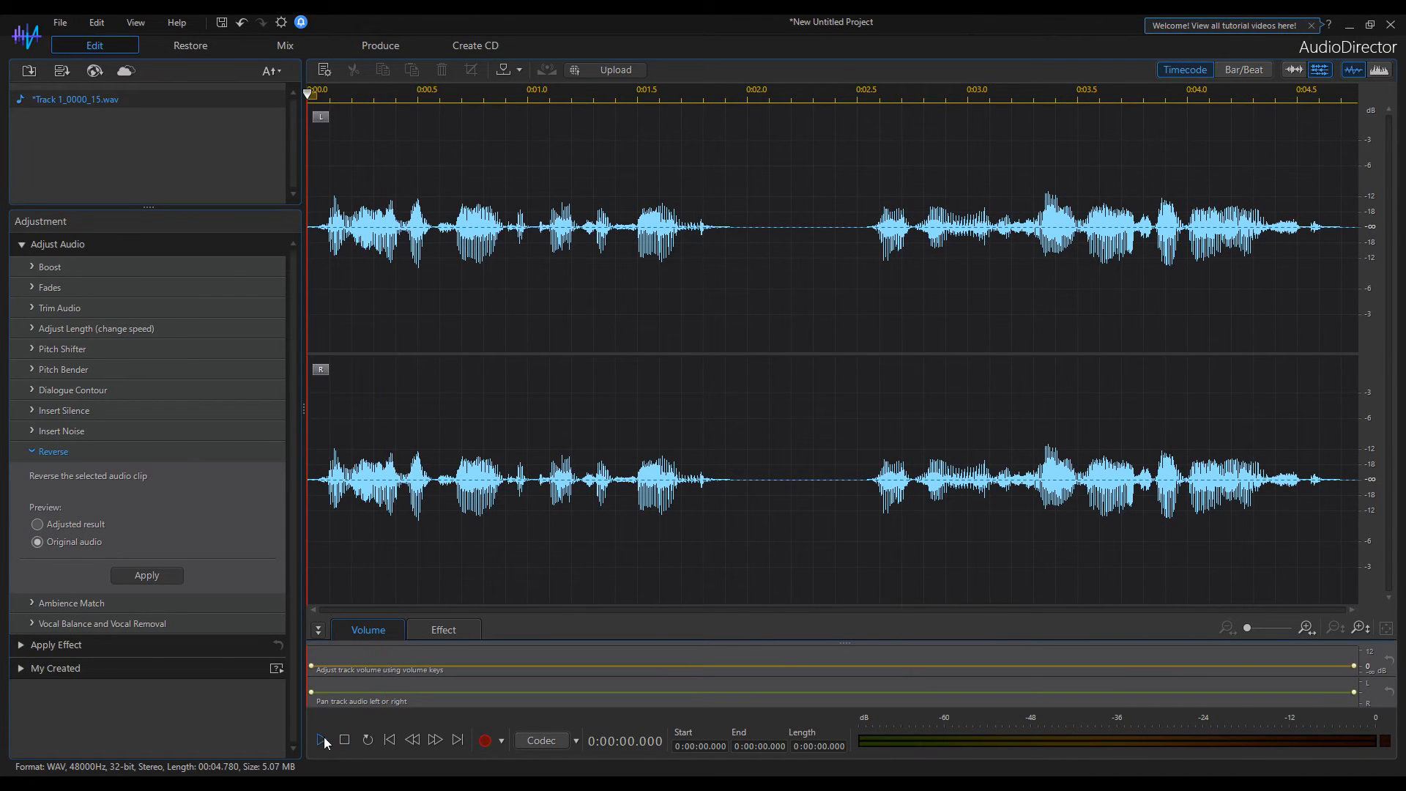
left_click(321, 740)
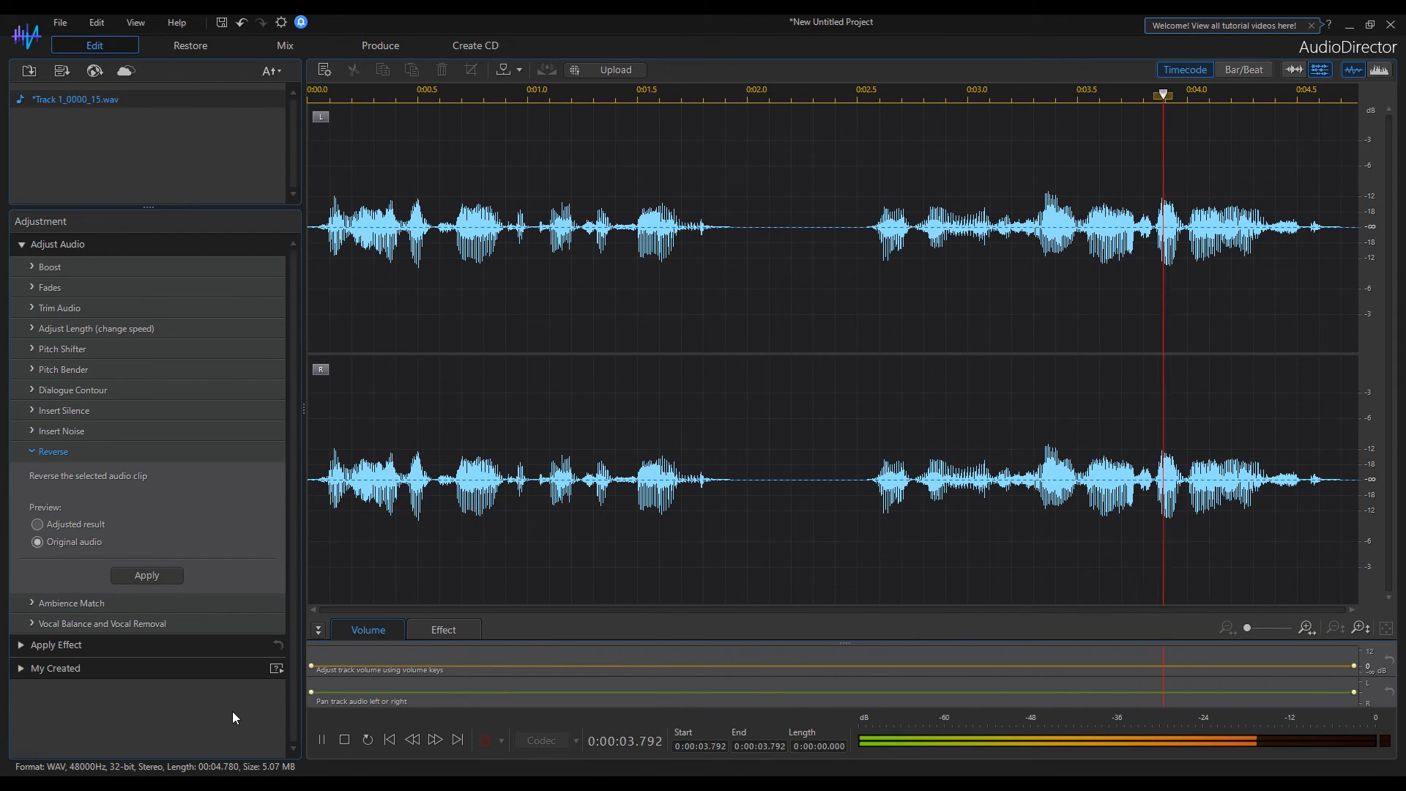
left_click(146, 574)
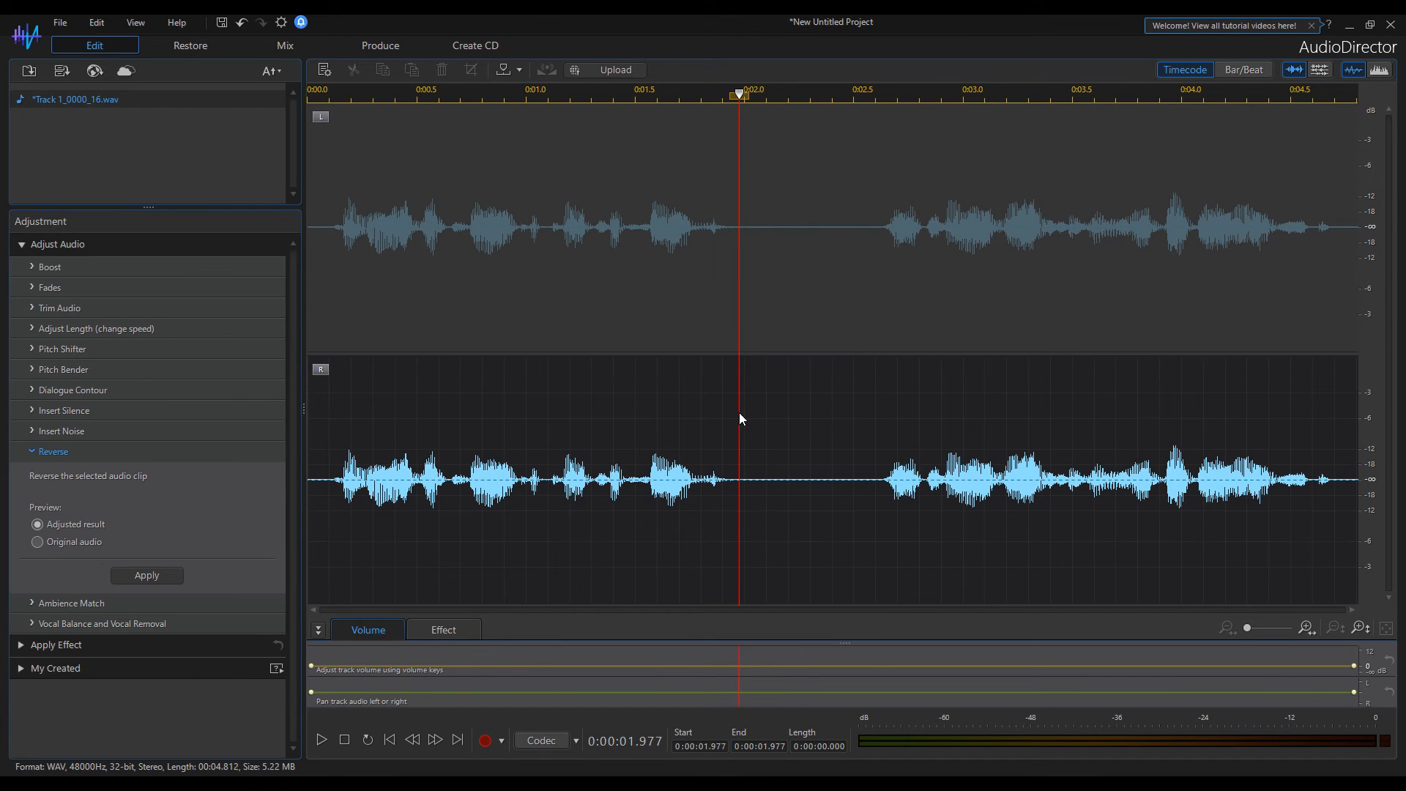
mouse_move(349, 457)
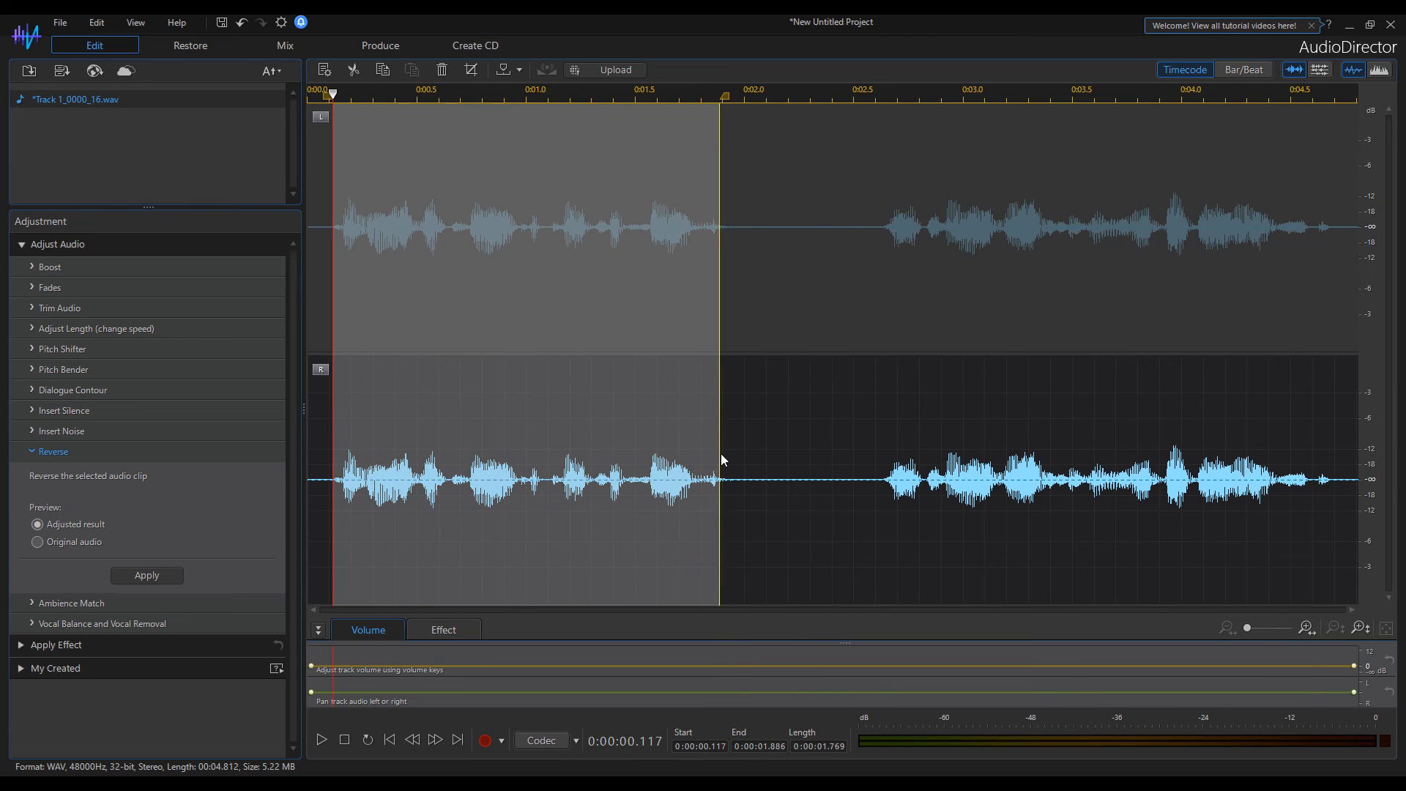
Step: Extend the selection over the first sentence and switch Preview to the adjusted result
left_click(38, 524)
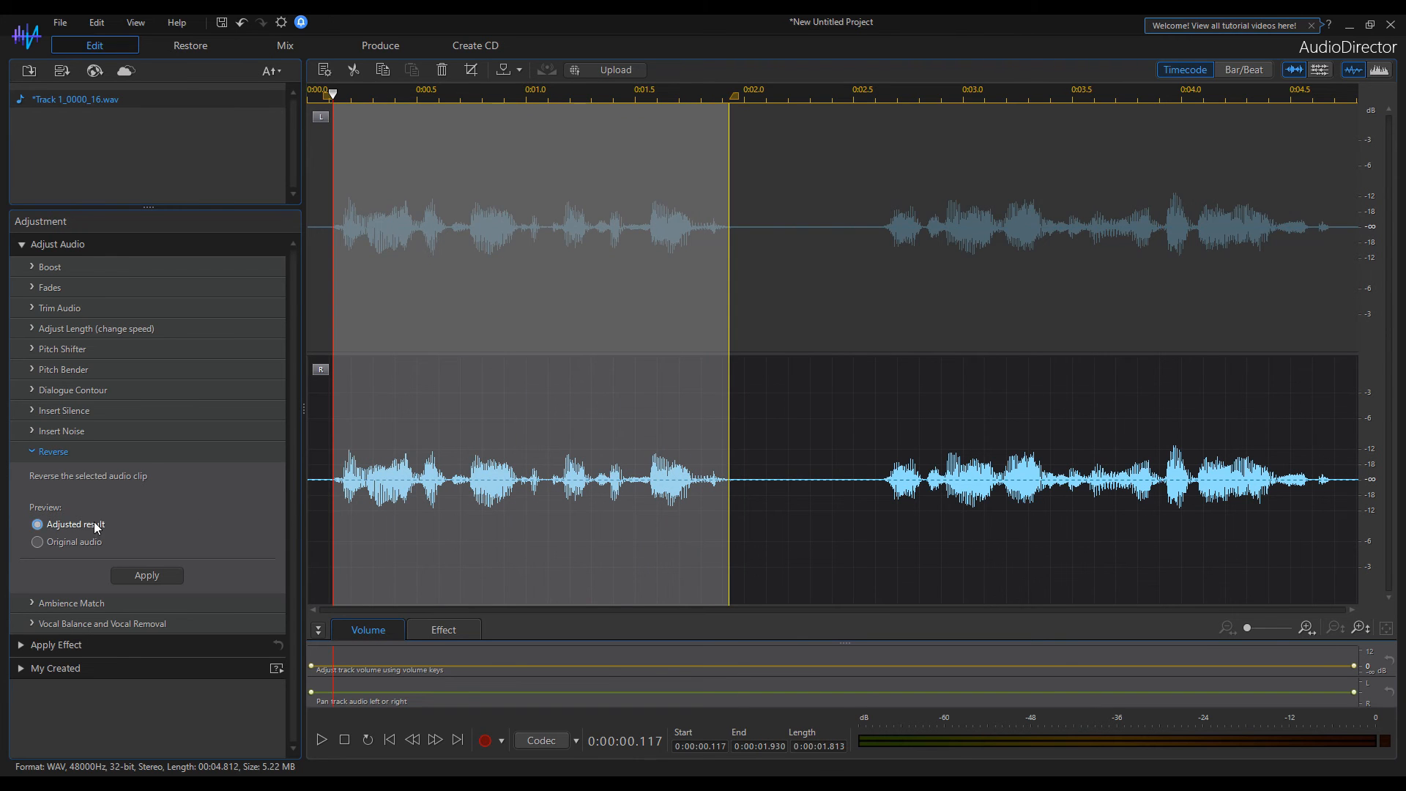
left_click(38, 542)
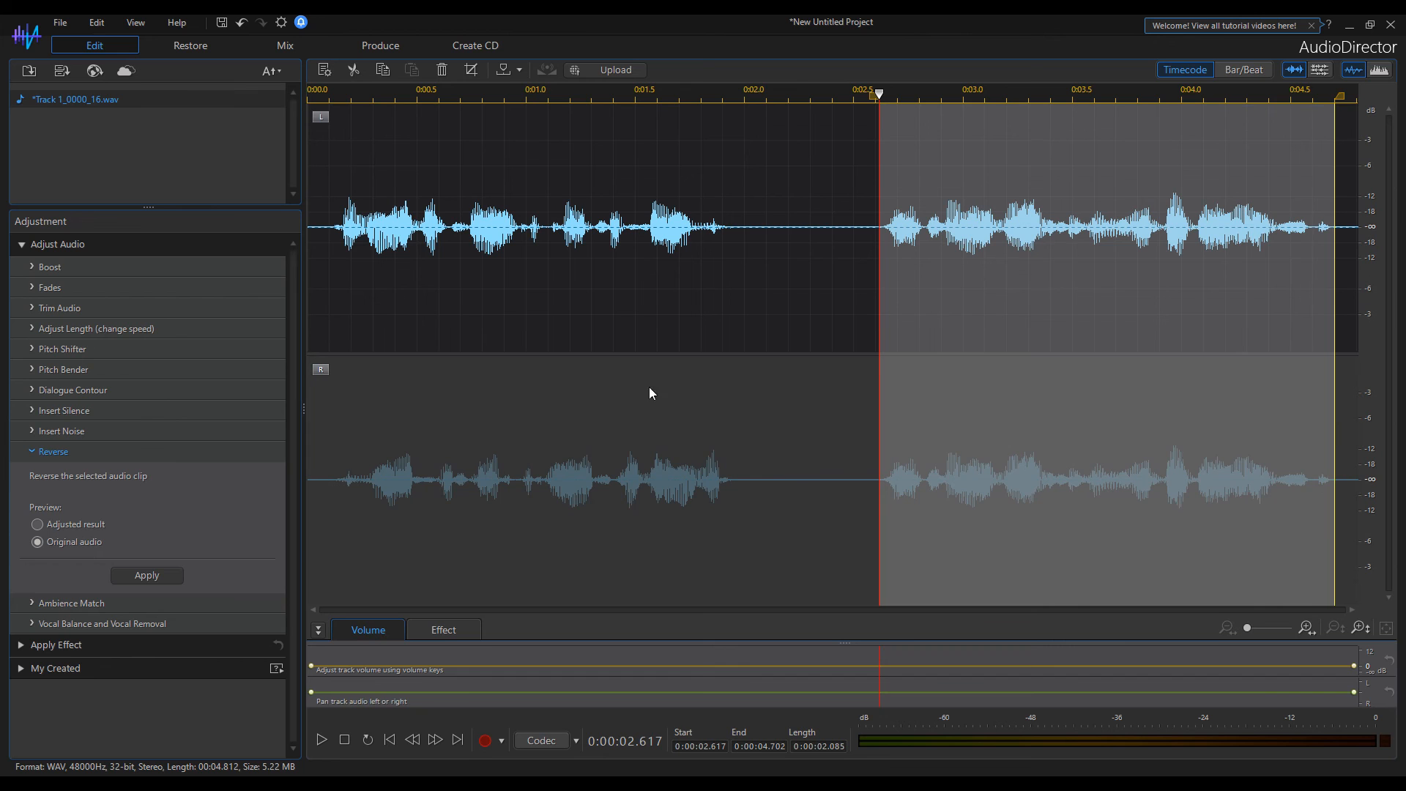
Step: Apply Reverse to the 2.6–4.7 s stretch of the left channel only
left_click(147, 574)
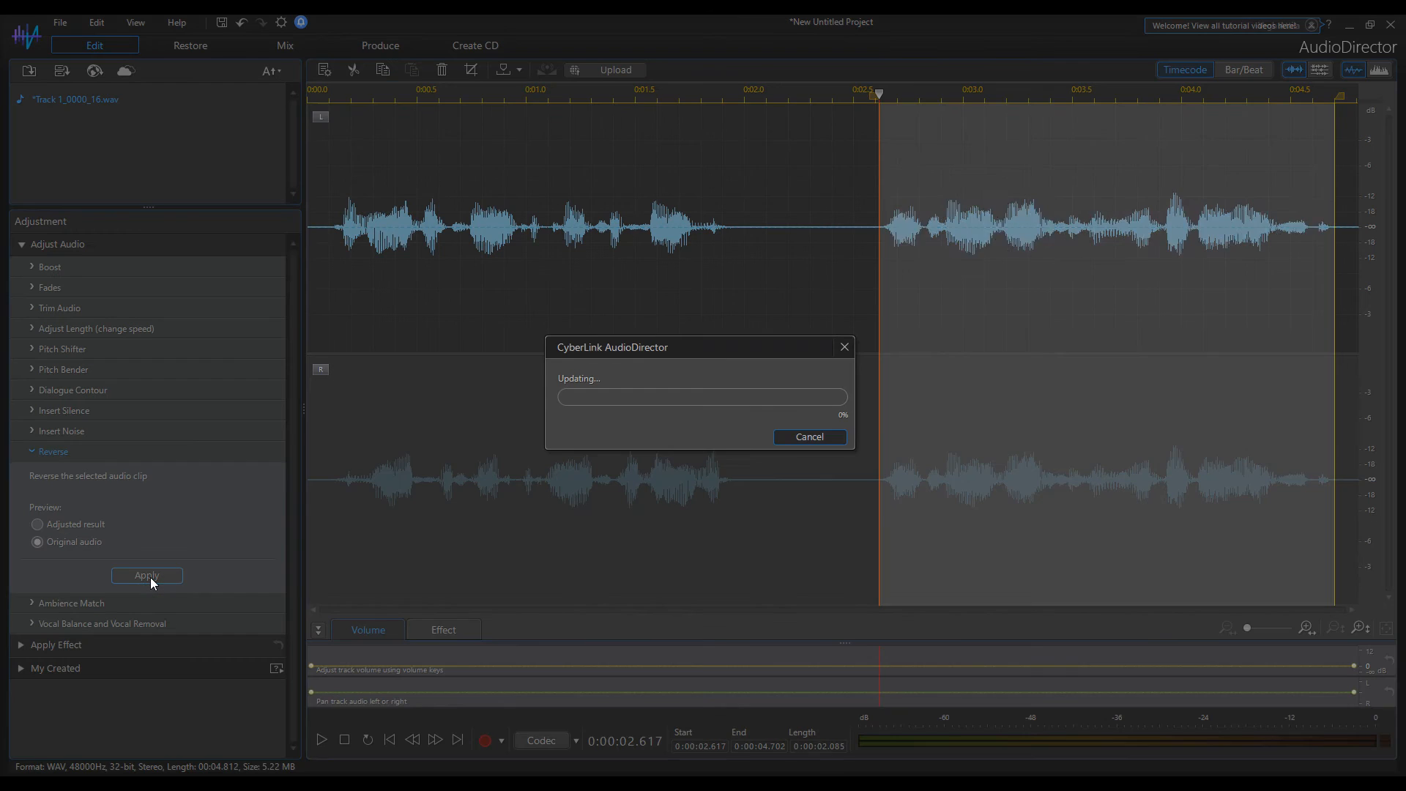
left_click(147, 574)
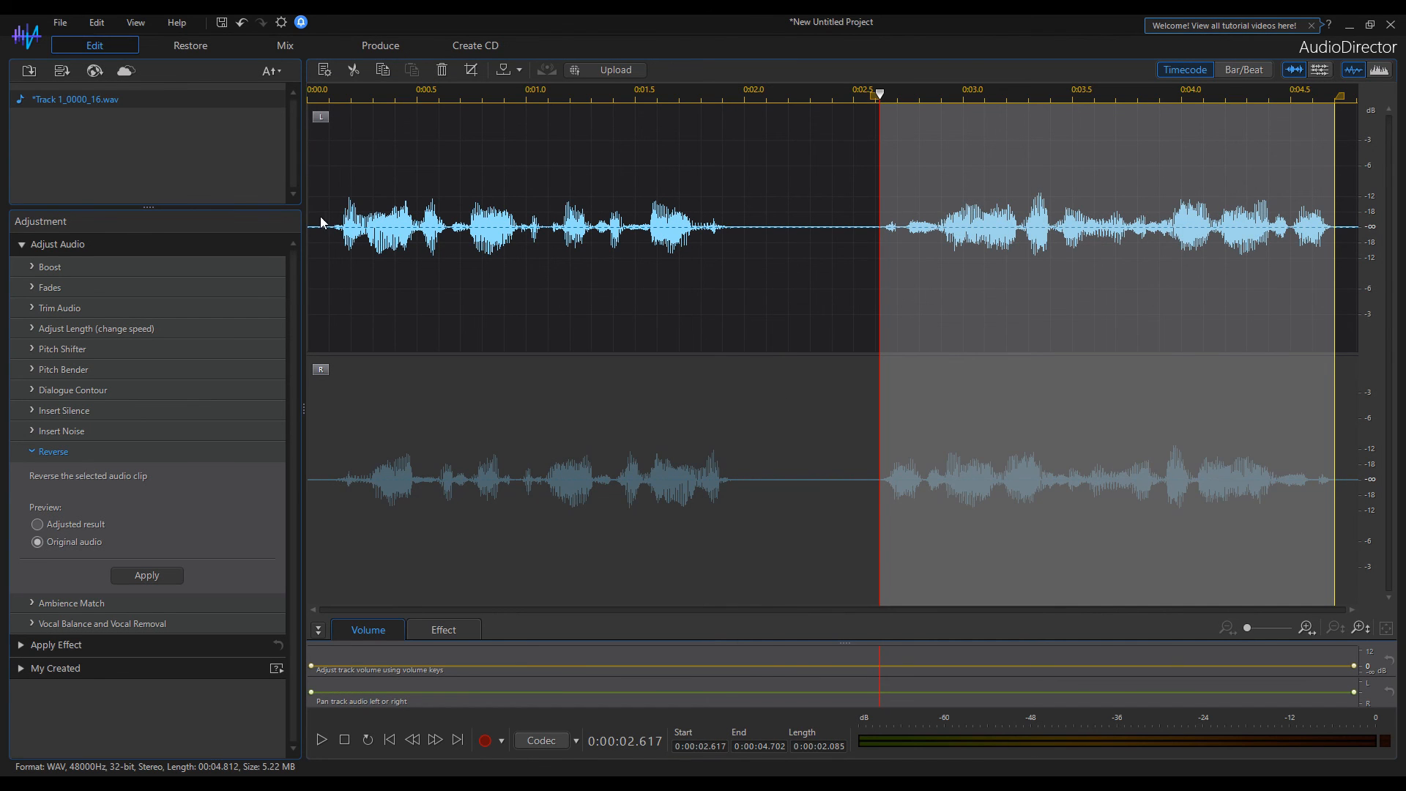